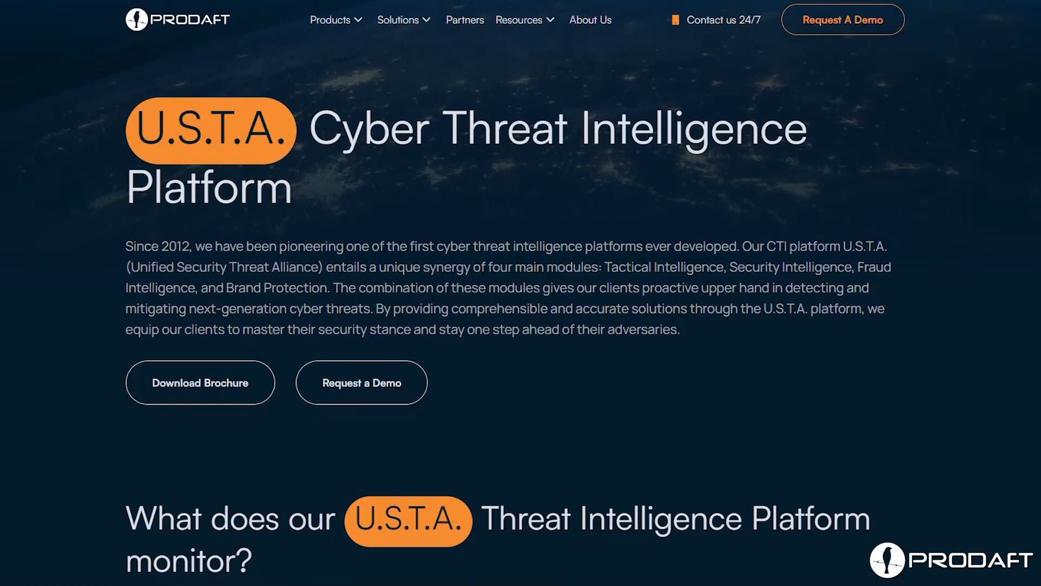
scroll("down", 3)
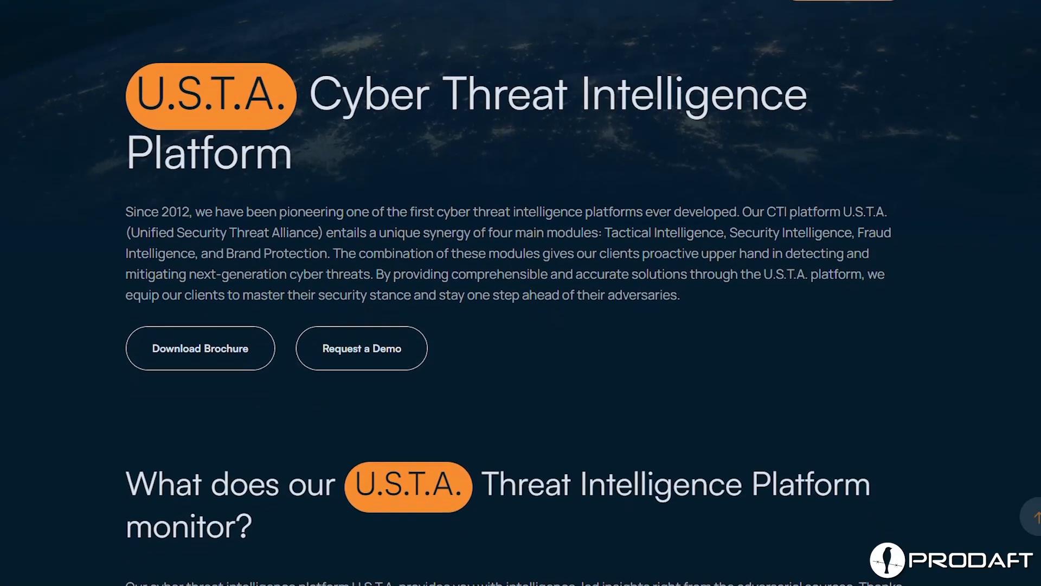